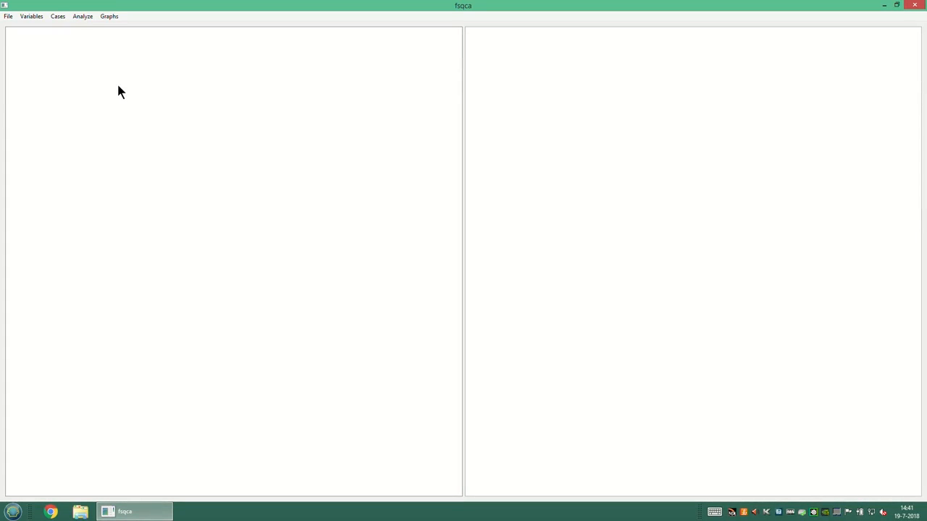
# Step: Bring up the Open File dialog from the File menu, showing the desktop
pyautogui.click(9, 17)
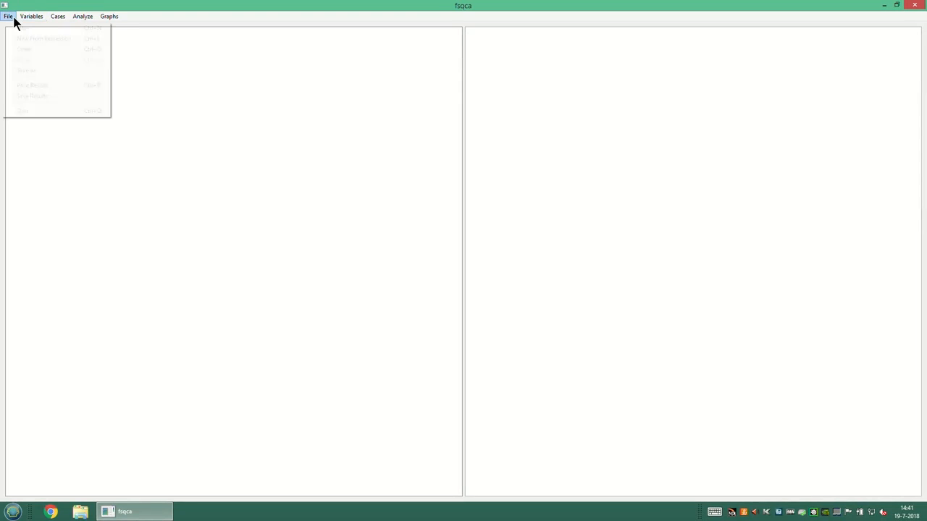
pyautogui.click(39, 16)
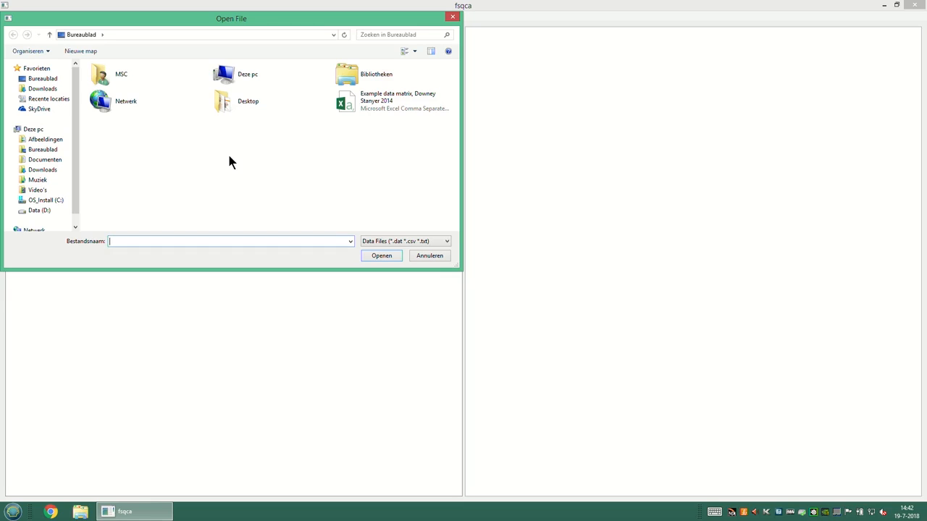
pyautogui.moveTo(362, 153)
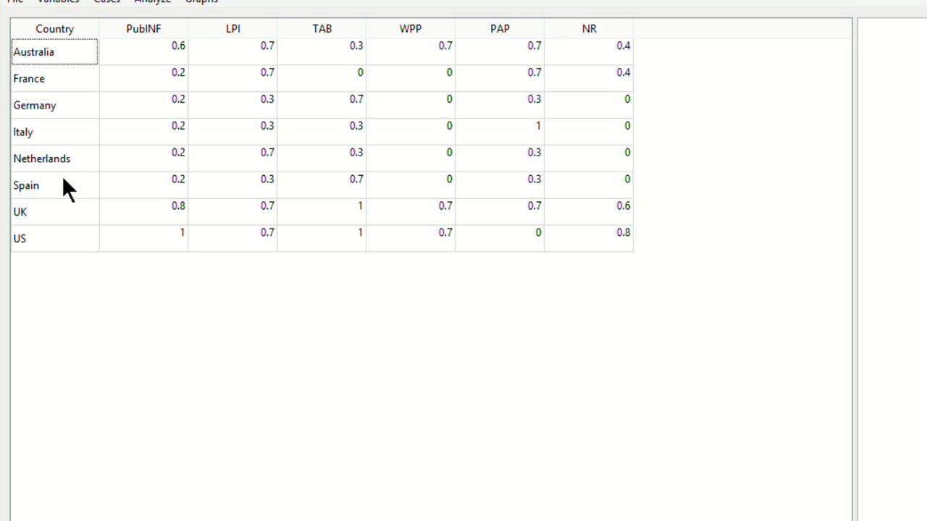
pyautogui.moveTo(154, 35)
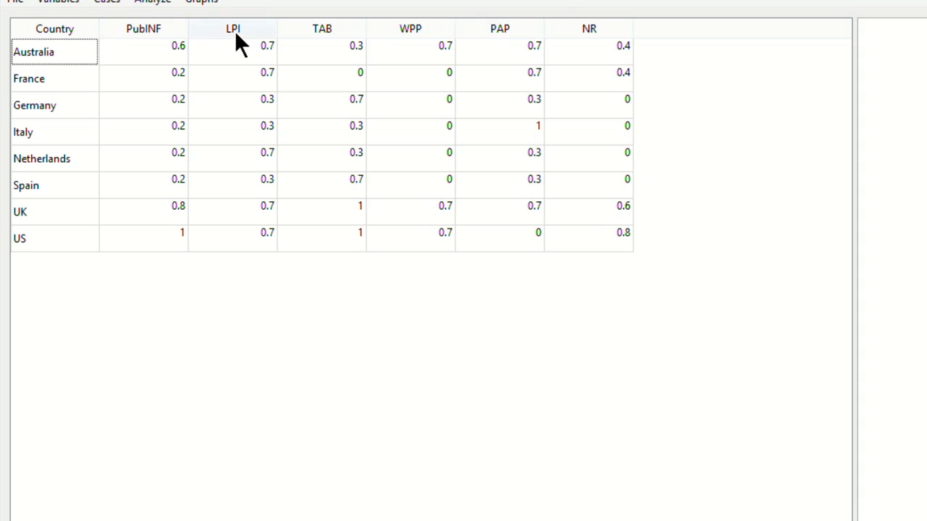
pyautogui.moveTo(324, 40)
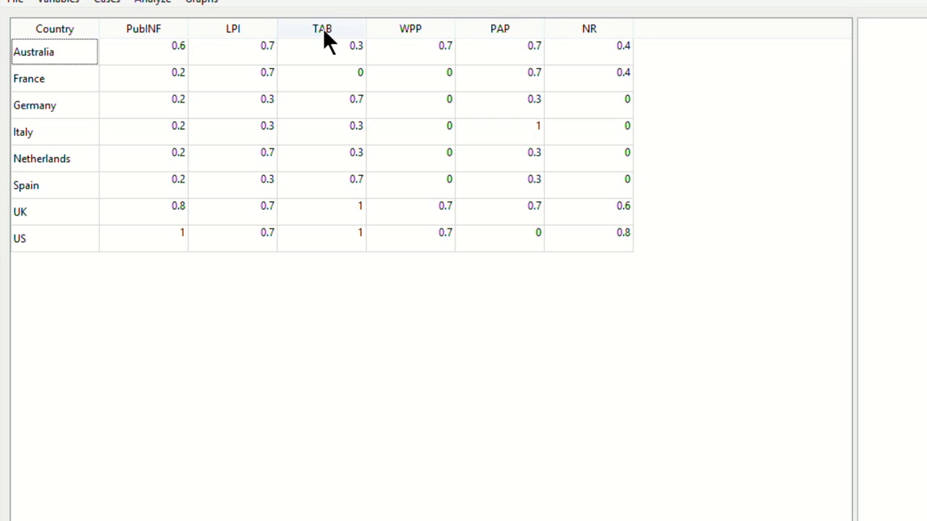
pyautogui.moveTo(427, 44)
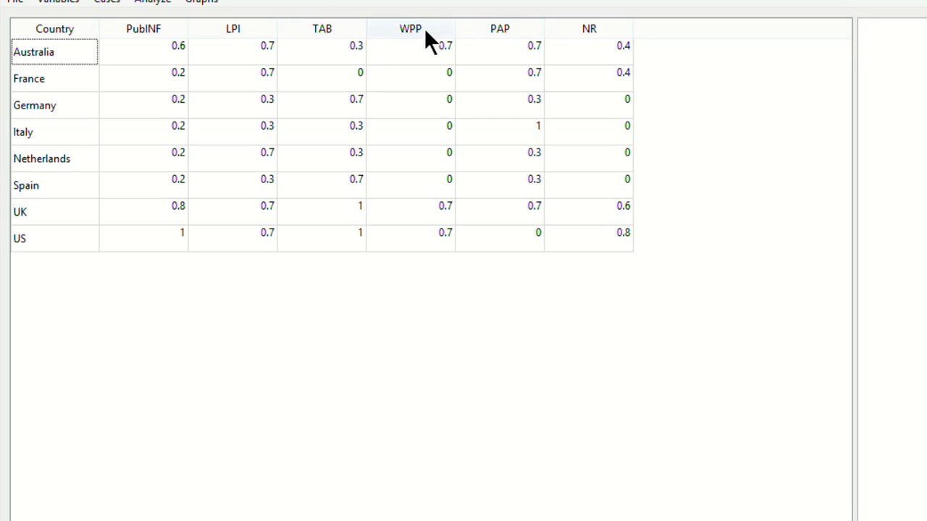
pyautogui.moveTo(410, 38)
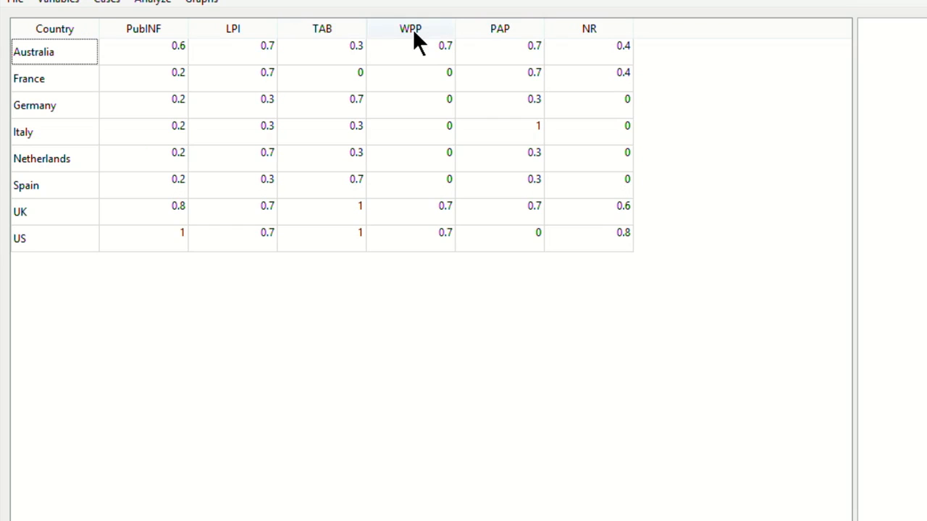
pyautogui.moveTo(72, 162)
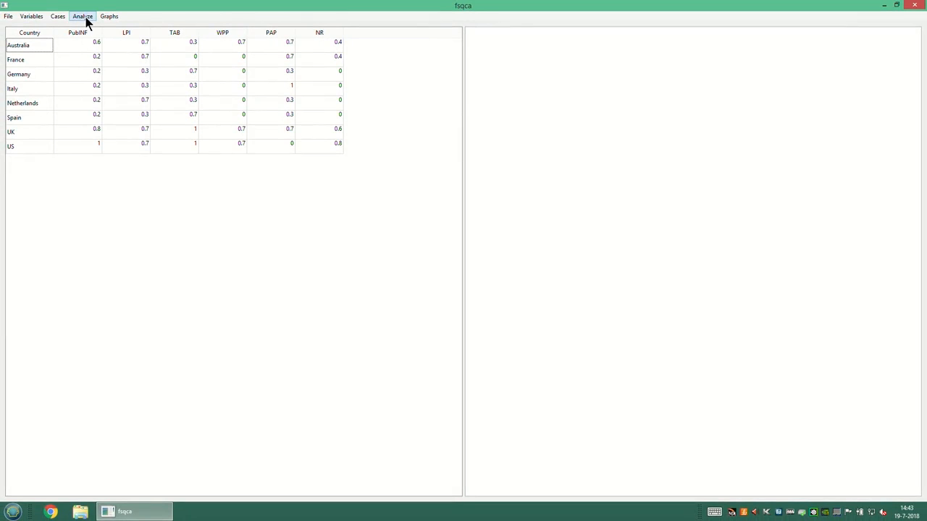
# Step: Start the Truth Table Algorithm with PubINF as outcome and LPI, TAB, WPP, PAP, NR as conditions
pyautogui.click(87, 12)
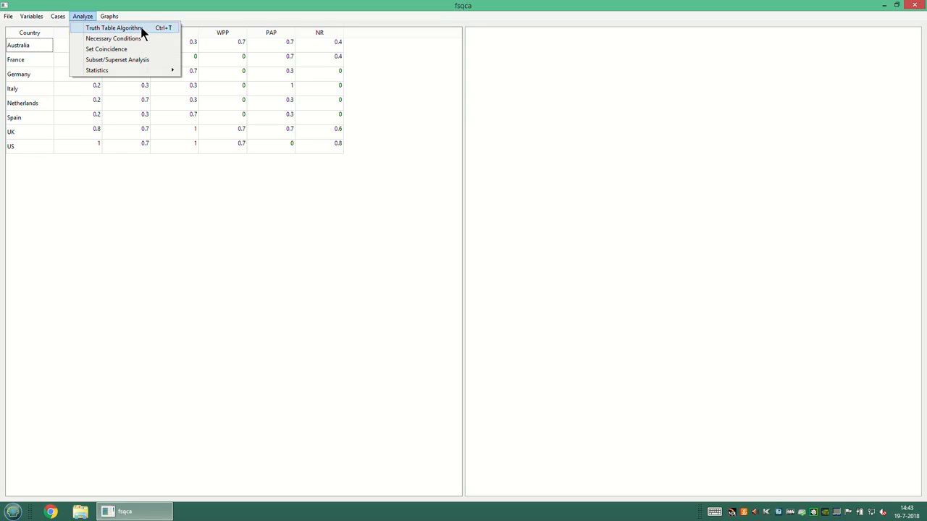
pyautogui.click(118, 27)
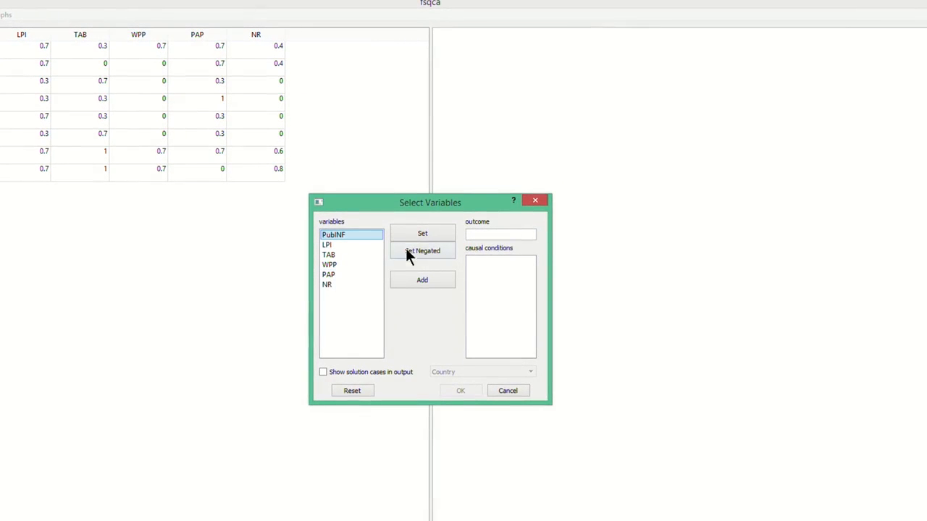
pyautogui.click(421, 233)
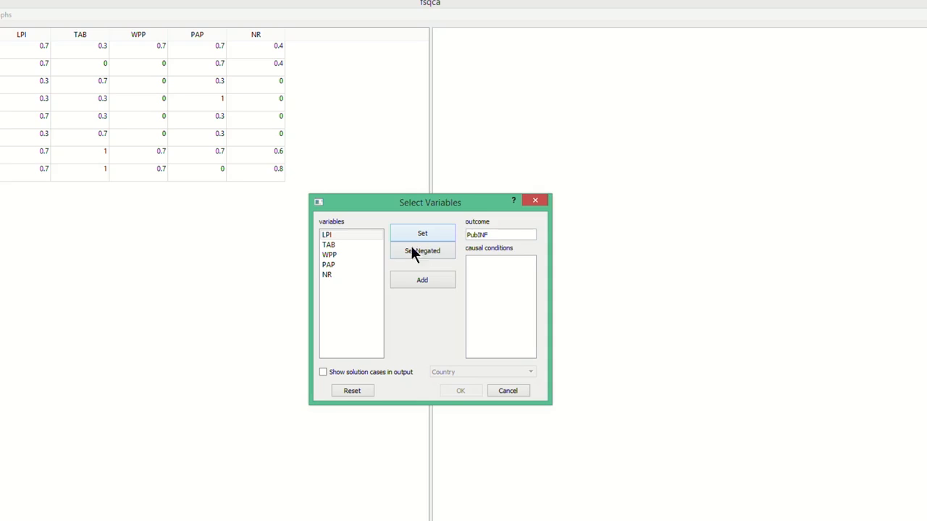
pyautogui.click(422, 280)
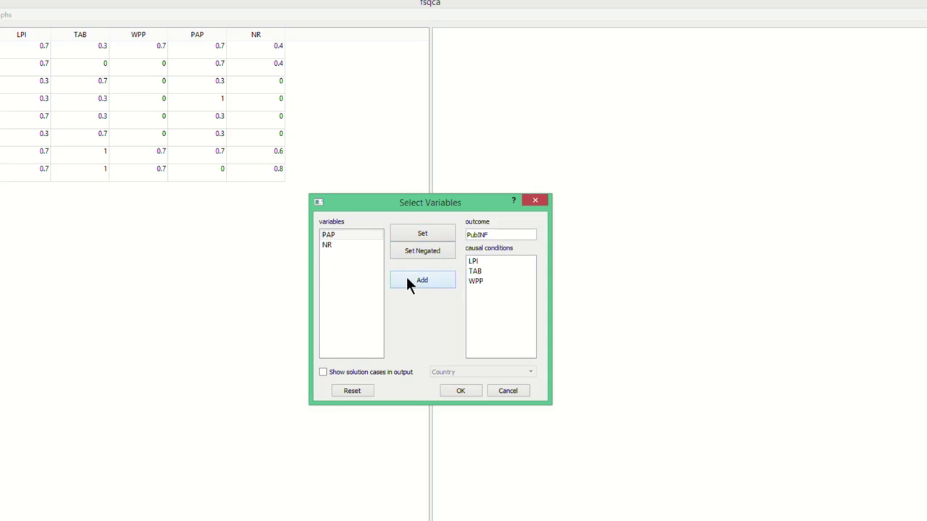
pyautogui.click(422, 279)
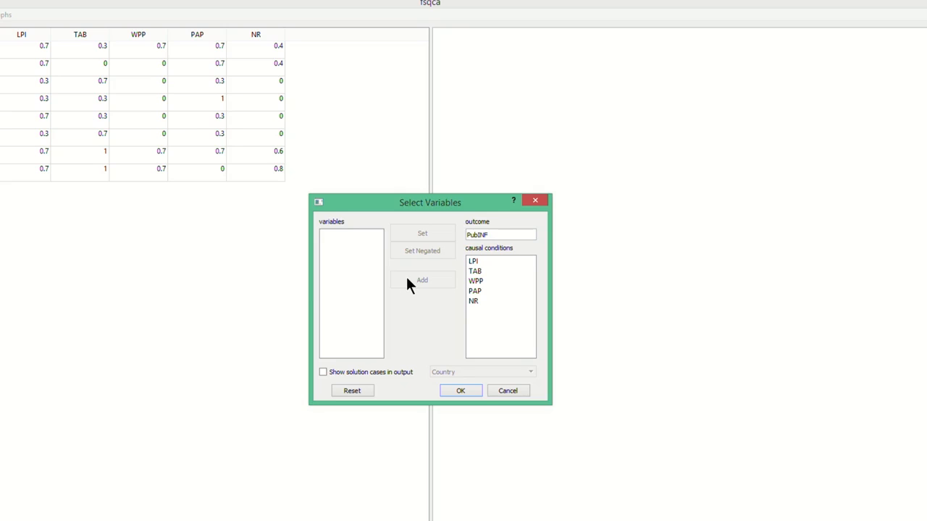
pyautogui.moveTo(446, 261)
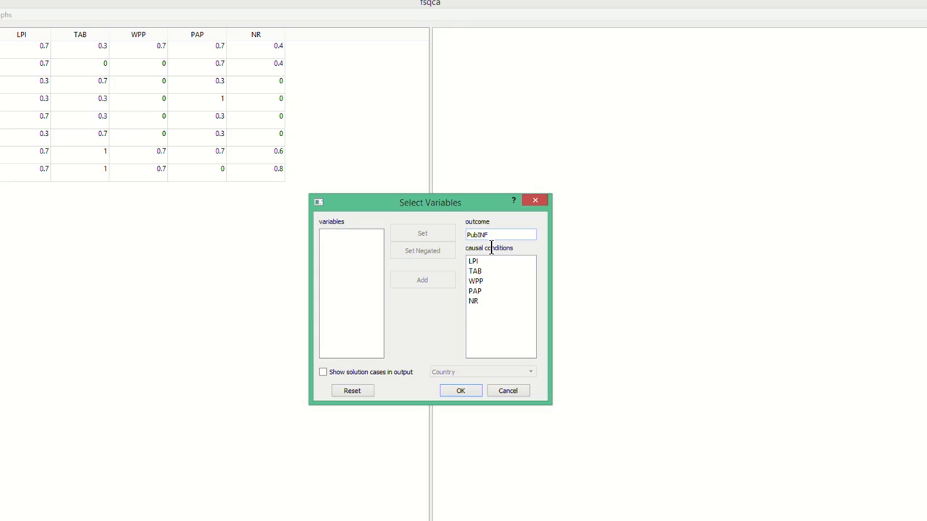
# Step: Show solution cases identified by Country in the output and run the truth table
pyautogui.click(474, 271)
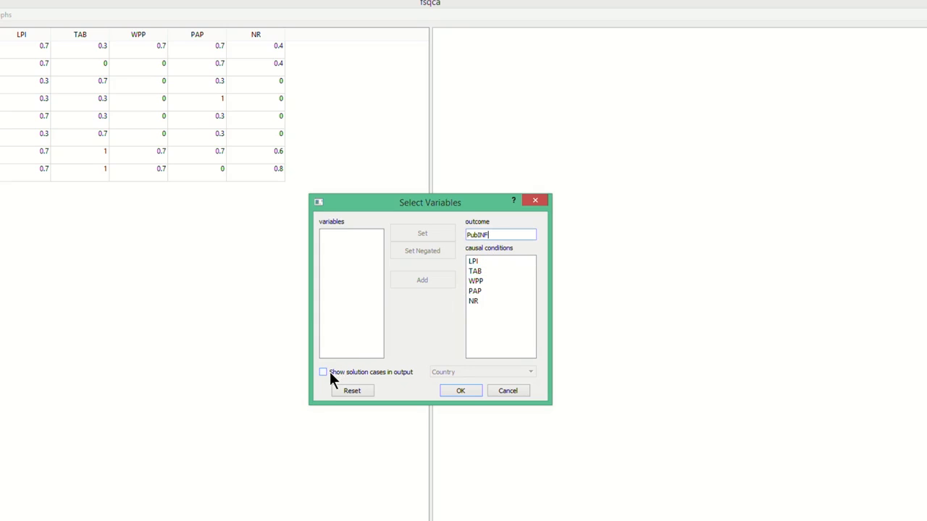
pyautogui.click(323, 372)
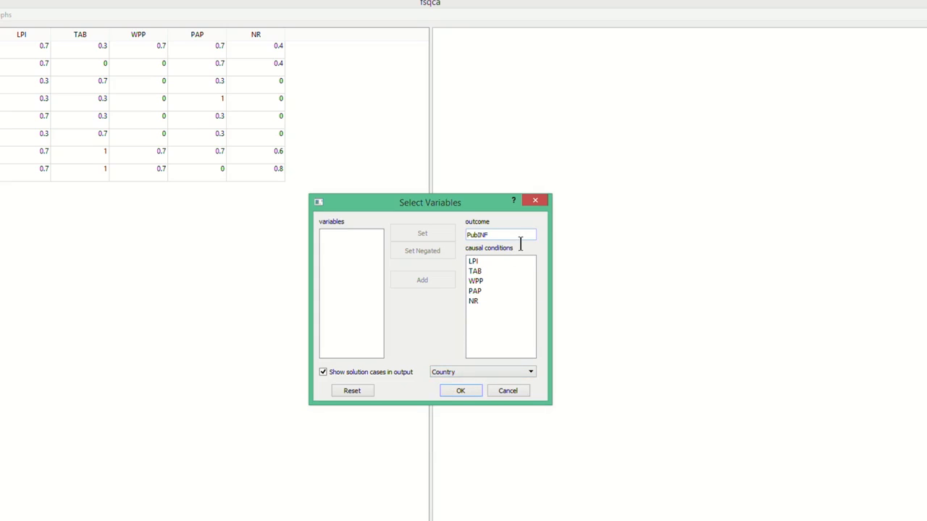
pyautogui.moveTo(492, 337)
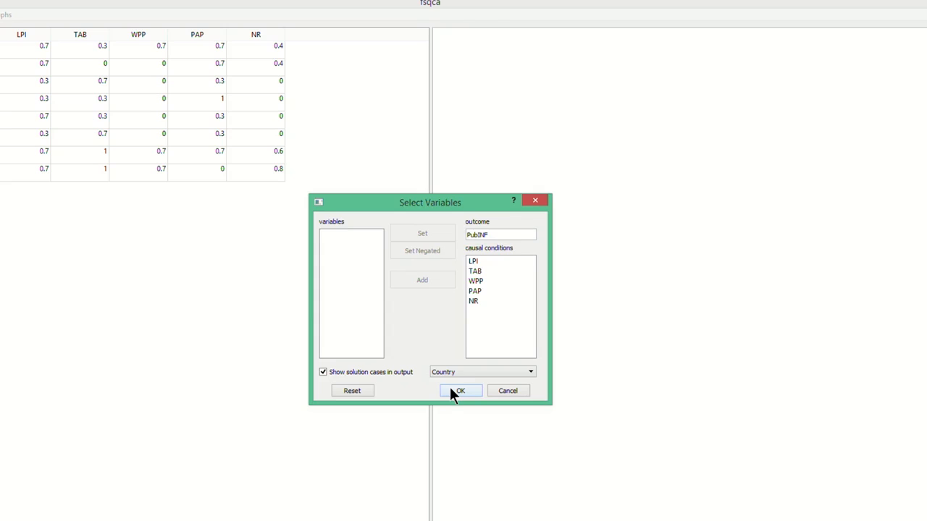
pyautogui.click(462, 390)
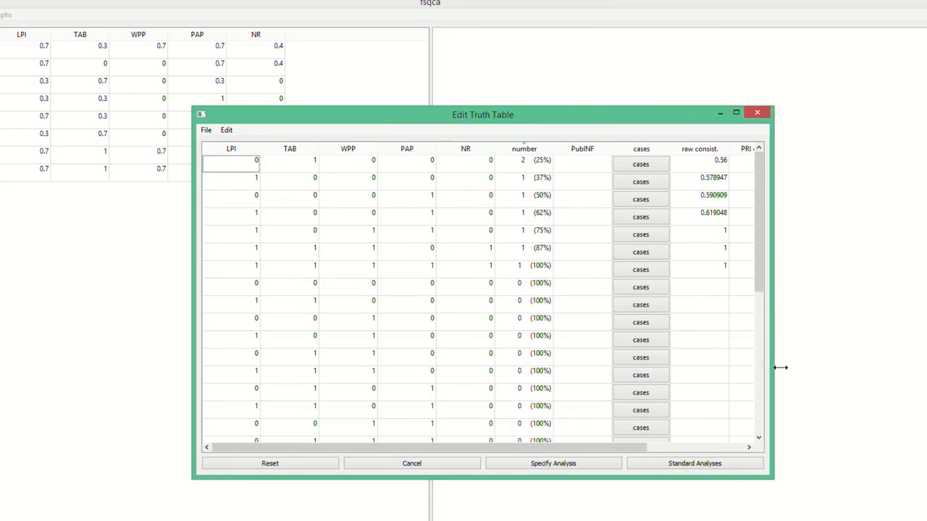
pyautogui.moveTo(740, 338)
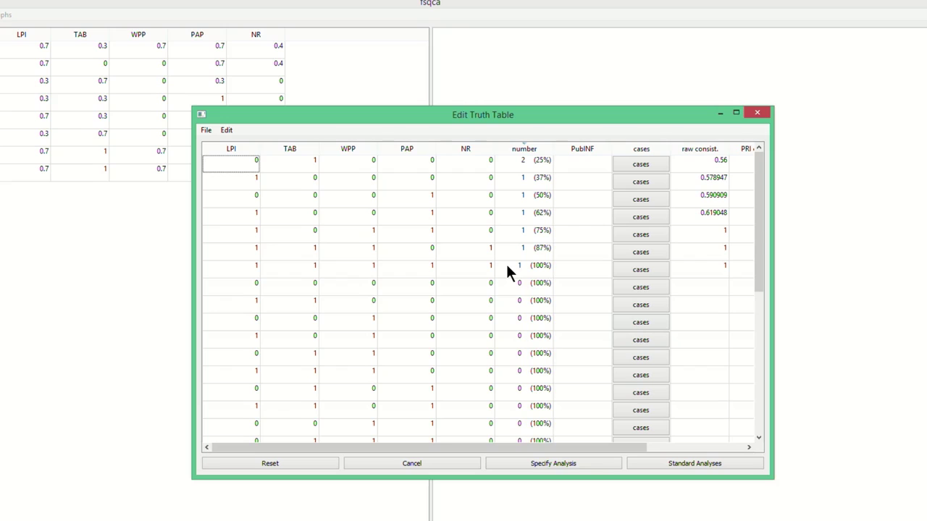
pyautogui.moveTo(369, 284)
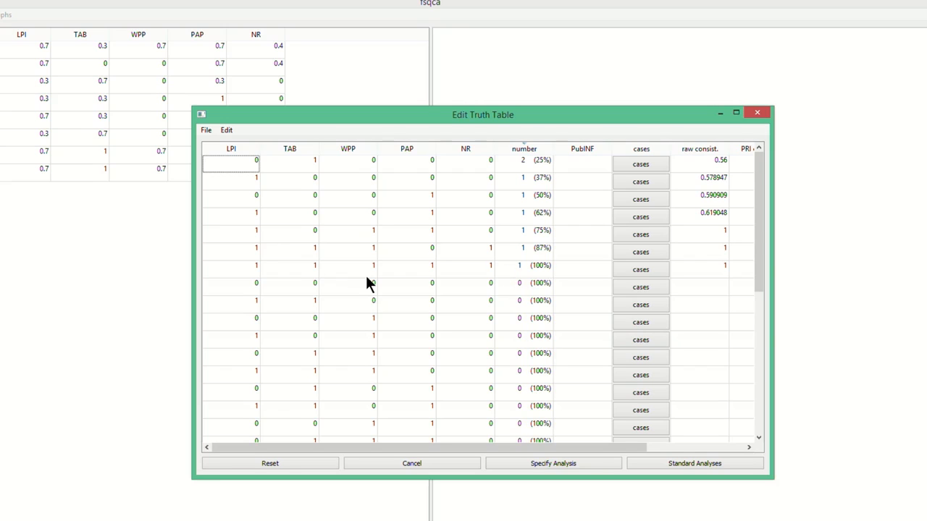
pyautogui.moveTo(371, 284)
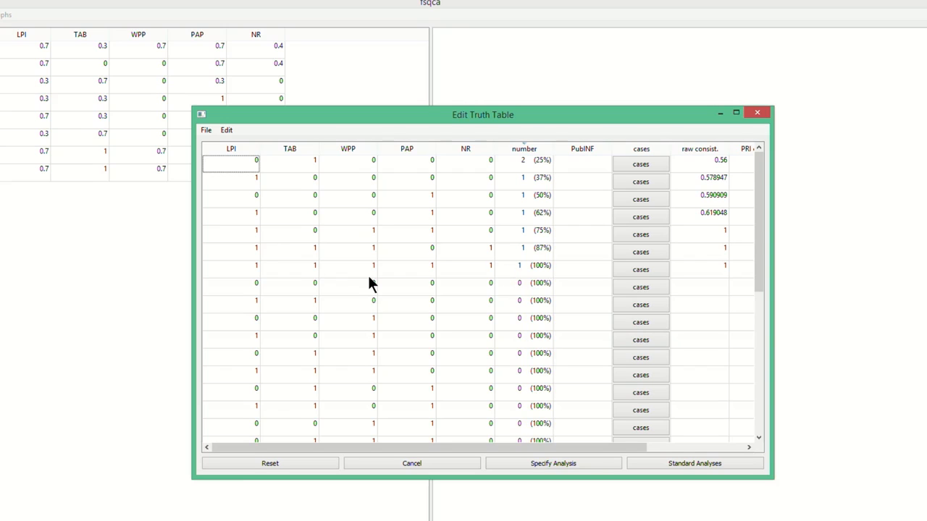
pyautogui.moveTo(284, 232)
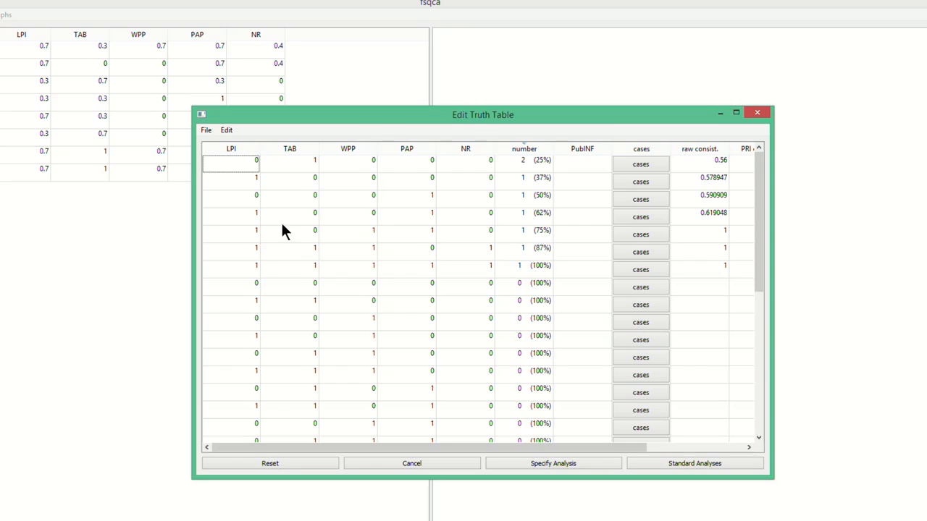
pyautogui.moveTo(129, 115)
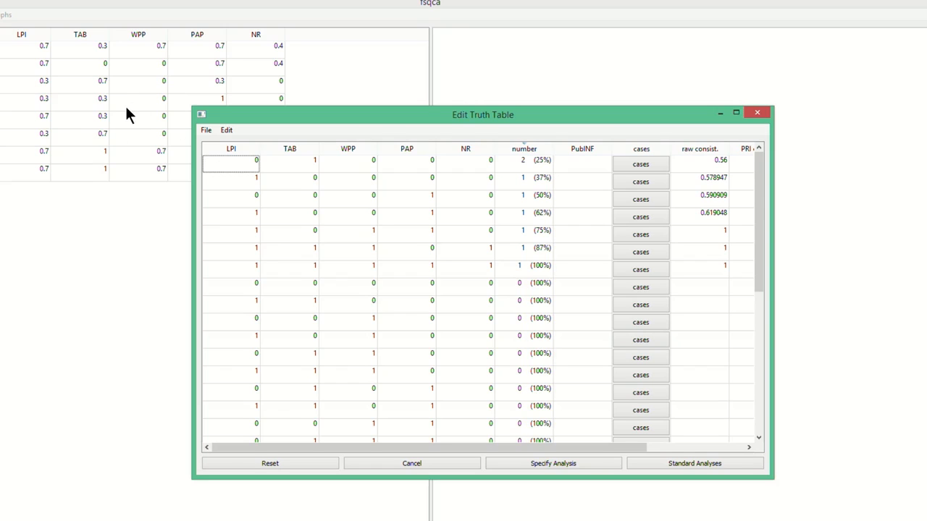
pyautogui.moveTo(348, 268)
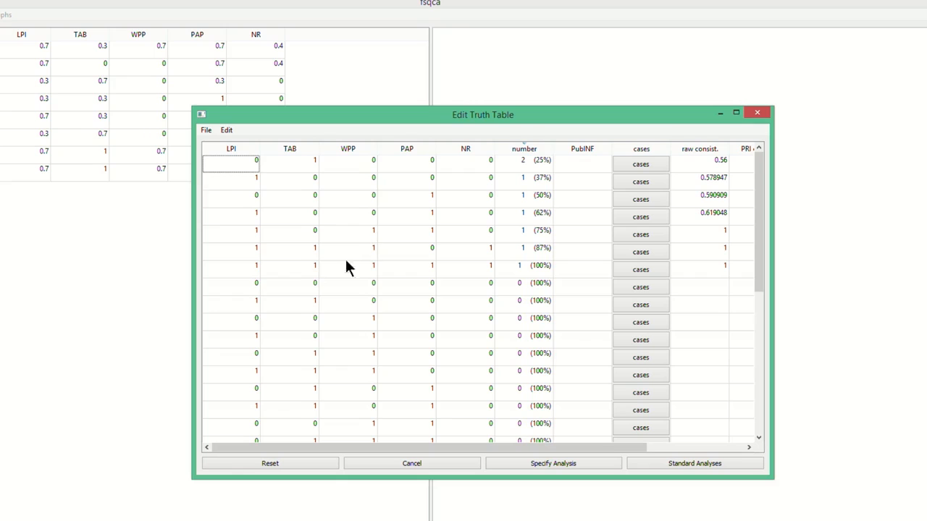
pyautogui.moveTo(363, 310)
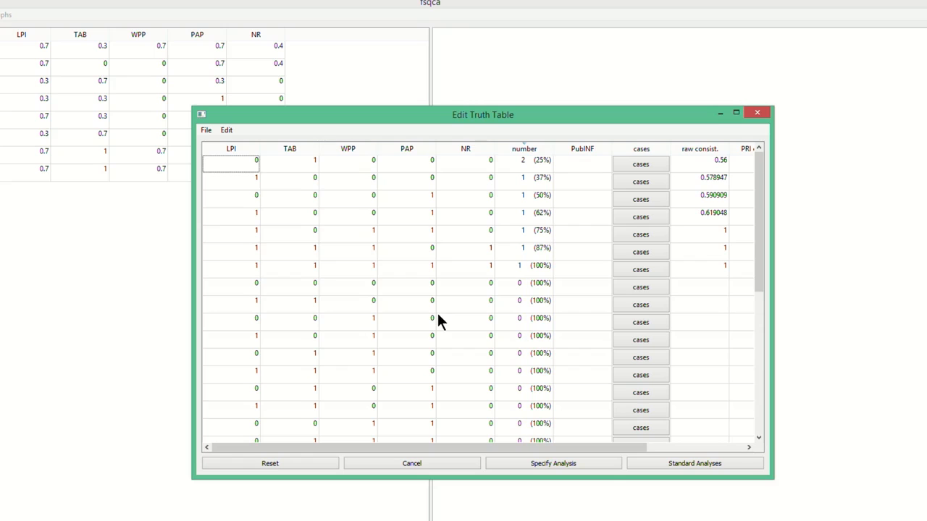
pyautogui.moveTo(595, 241)
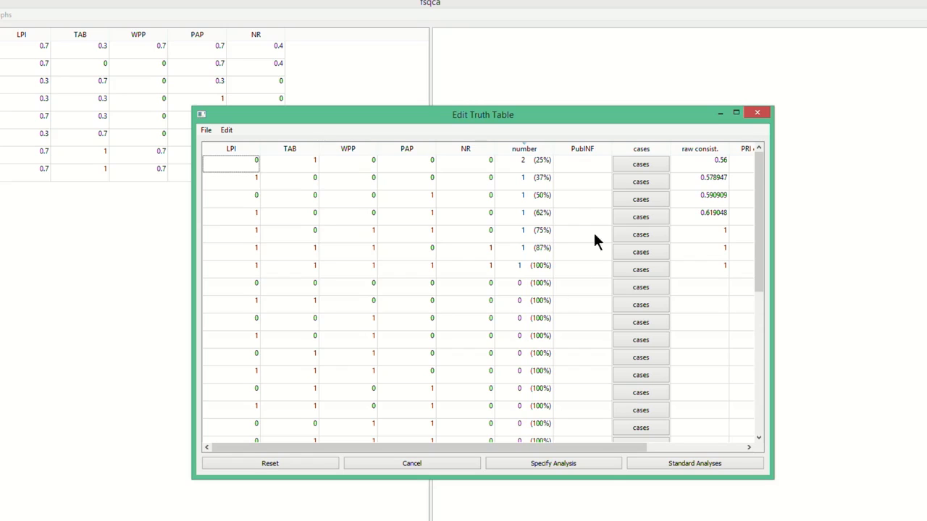
pyautogui.moveTo(544, 160)
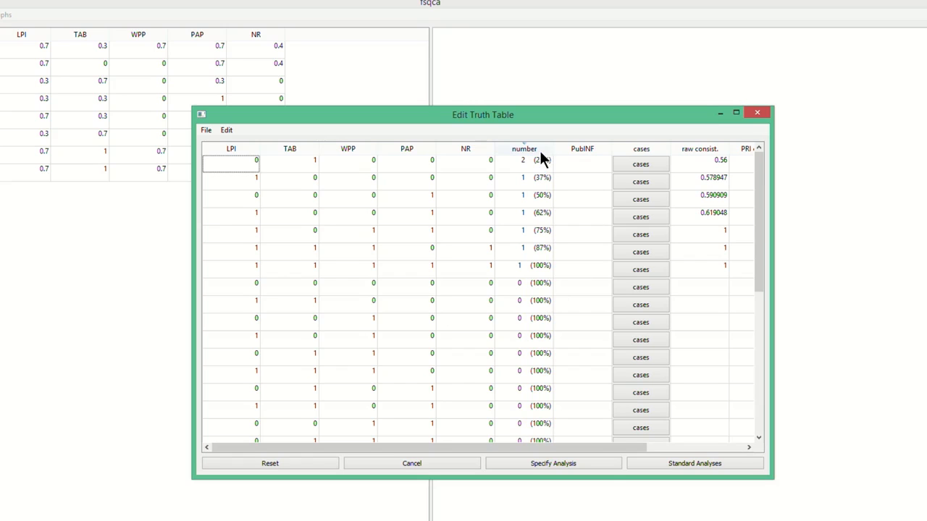
pyautogui.moveTo(552, 165)
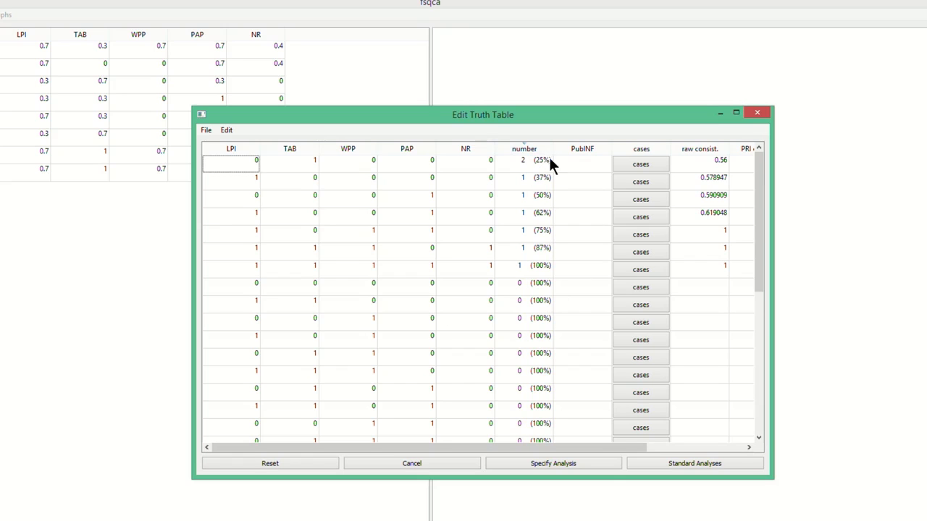
pyautogui.moveTo(546, 208)
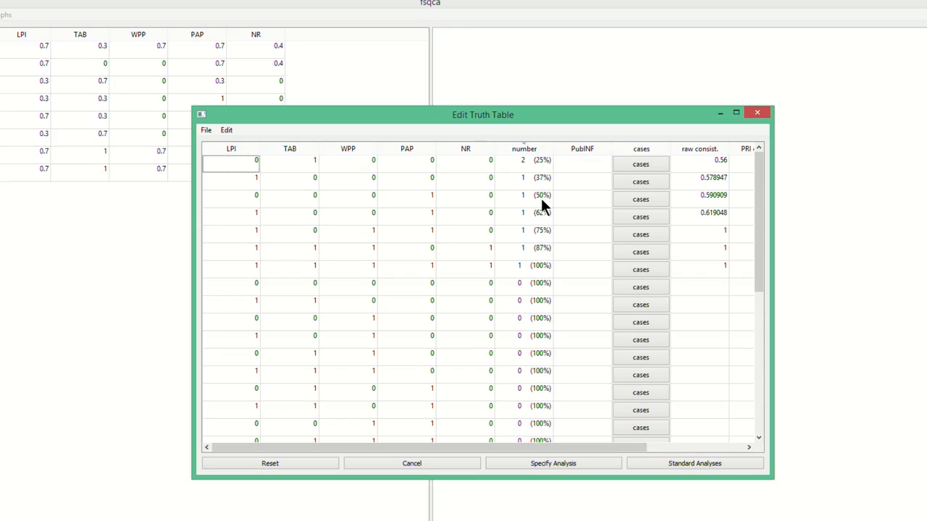
pyautogui.moveTo(634, 177)
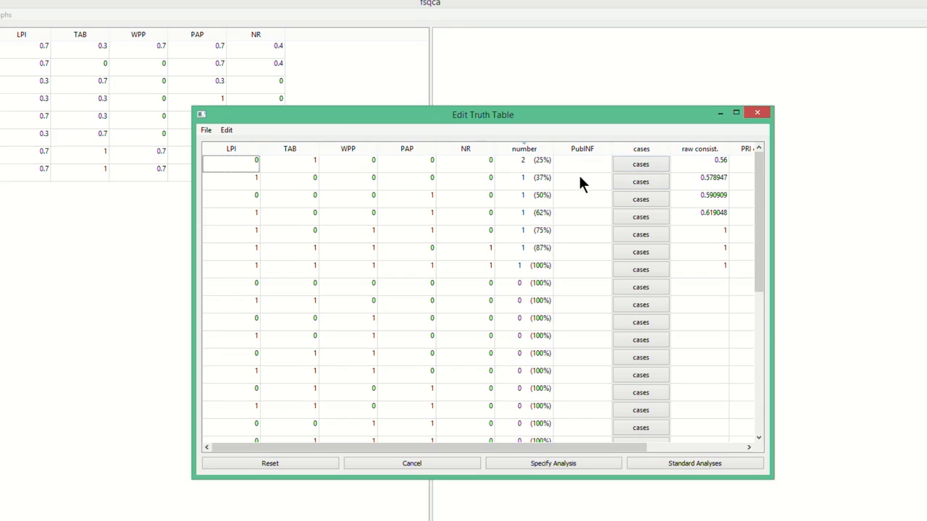
pyautogui.click(640, 163)
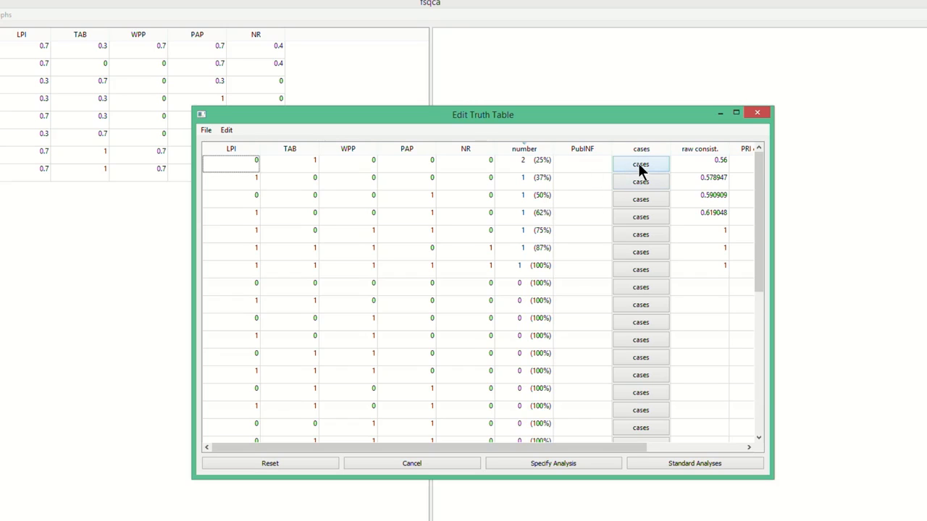
pyautogui.click(640, 163)
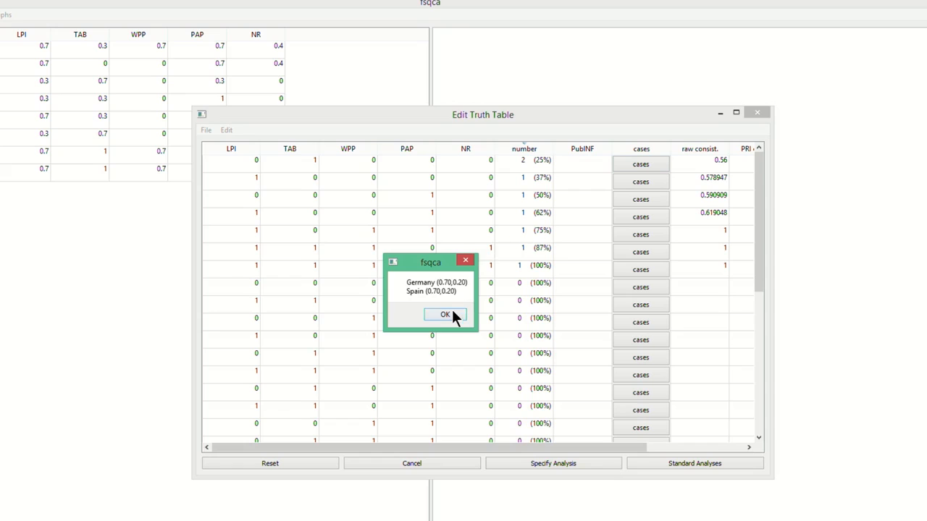
pyautogui.click(444, 314)
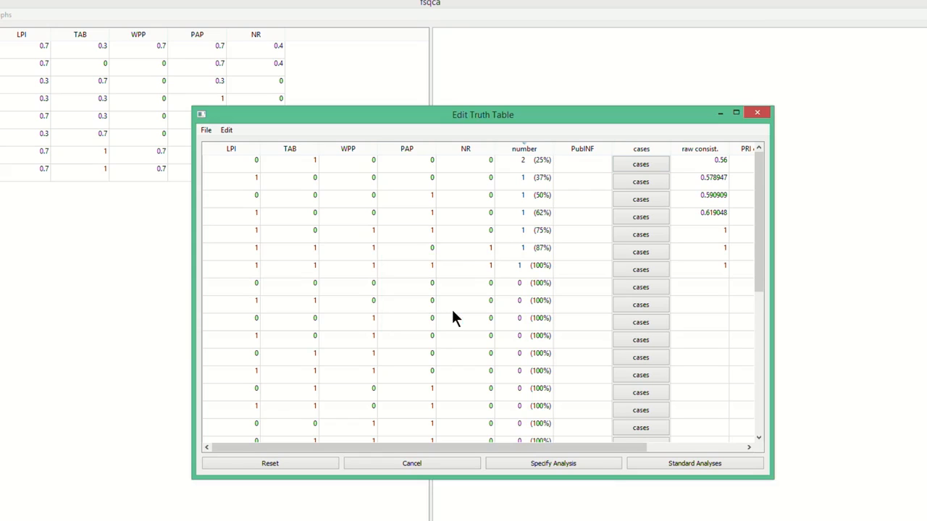
pyautogui.moveTo(550, 268)
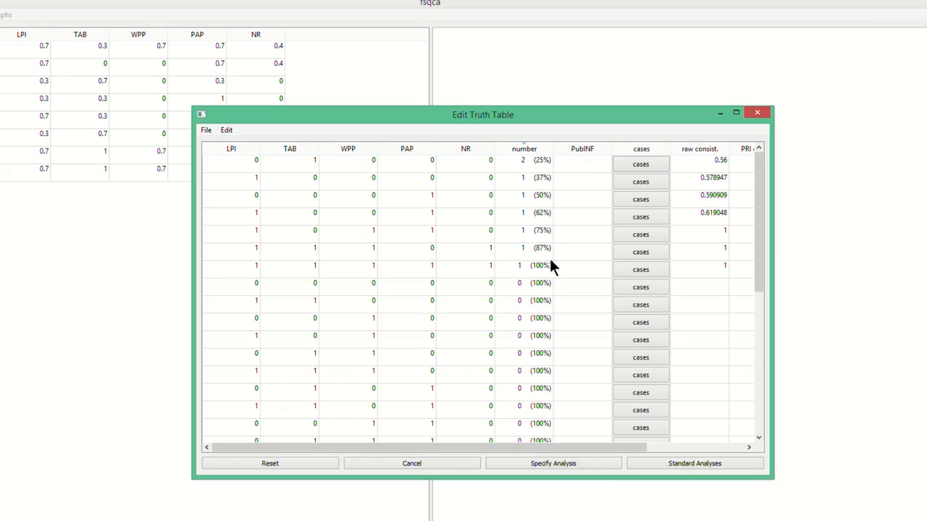
pyautogui.moveTo(572, 286)
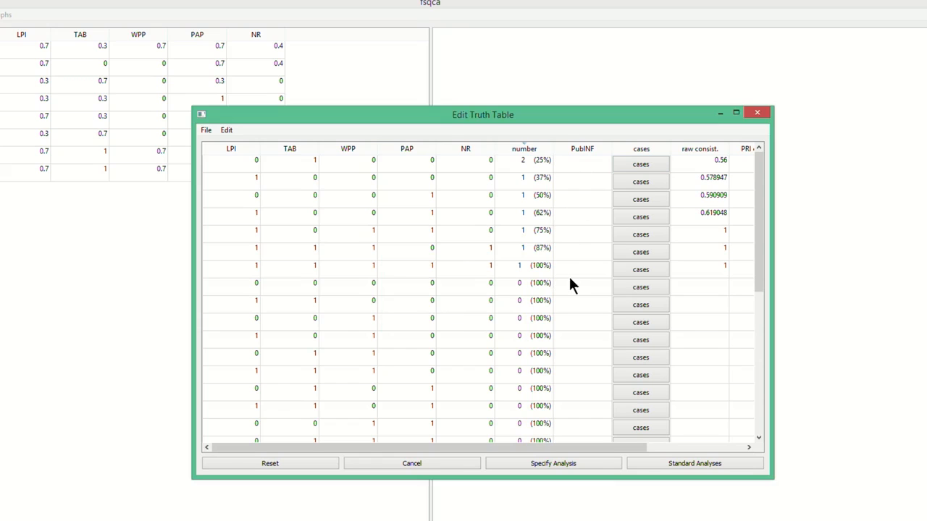